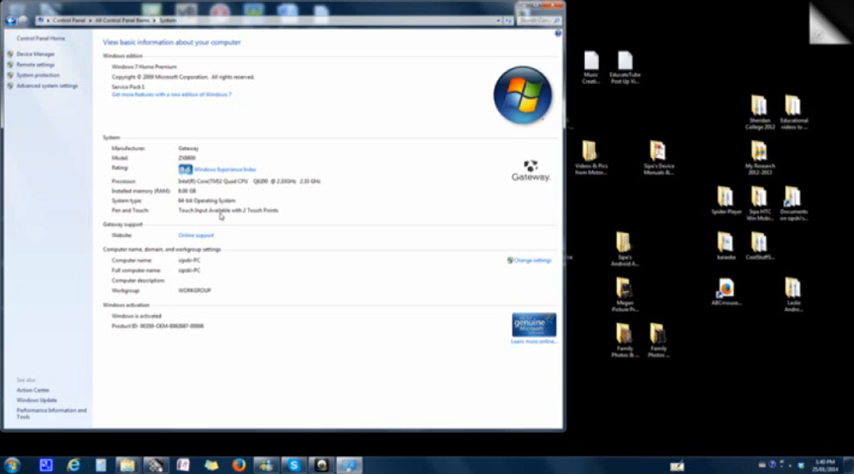
mouse_move(304, 196)
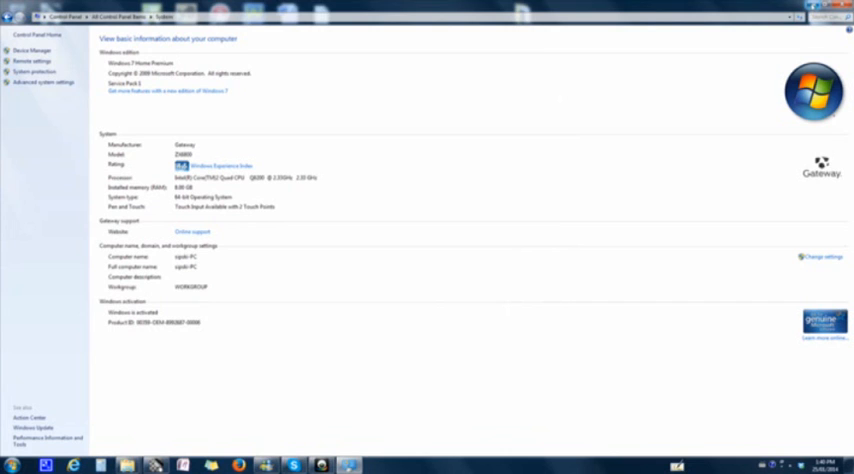
mouse_move(680, 100)
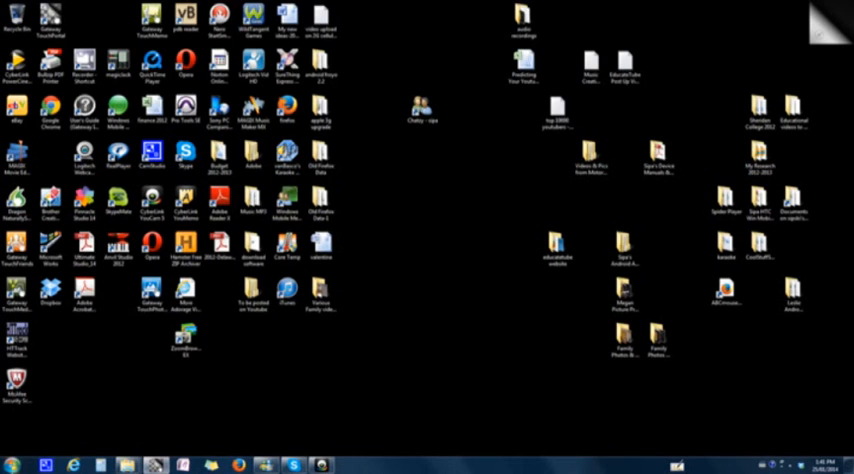
- Reach the System information page from the Control Panel all-items view
left_click(14, 460)
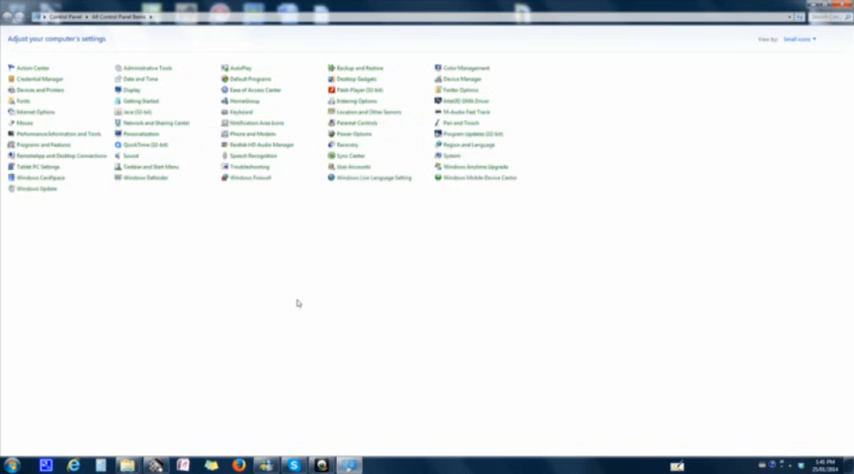
mouse_move(456, 156)
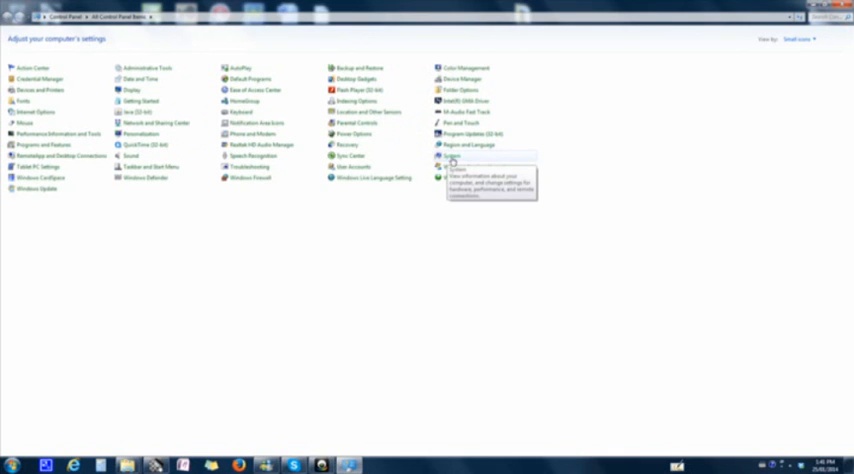
left_click(460, 156)
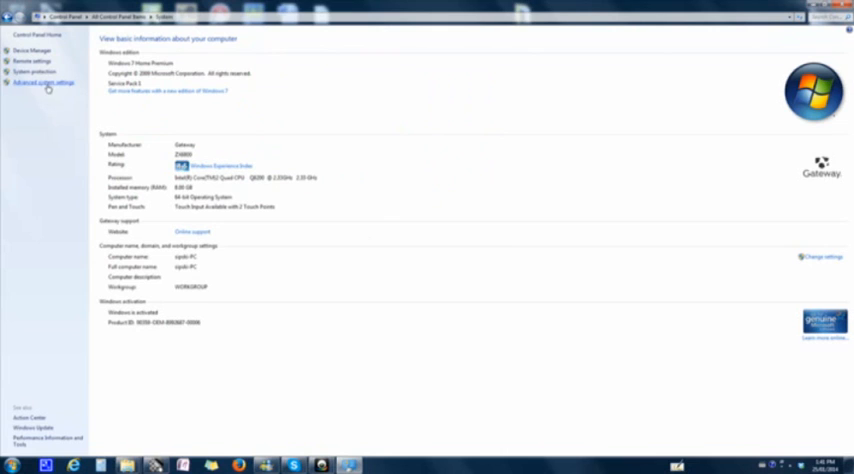
- Reach the Performance Options from System Properties' Advanced tab, after a glance at Hardware
left_click(40, 84)
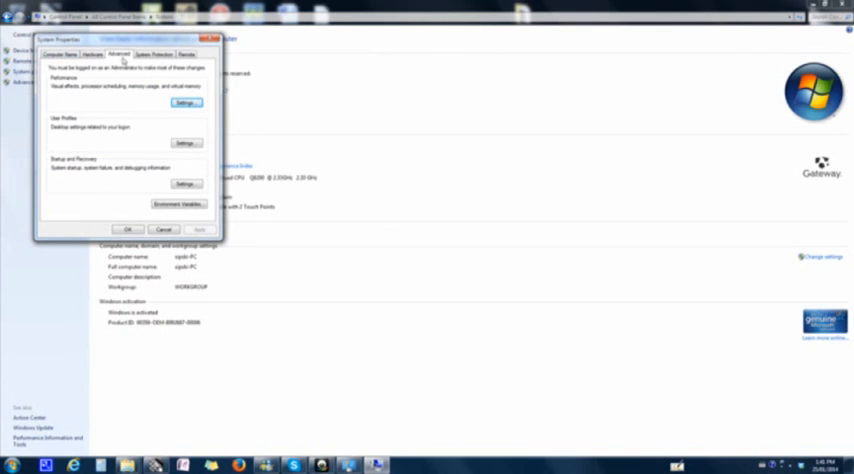
left_click(100, 48)
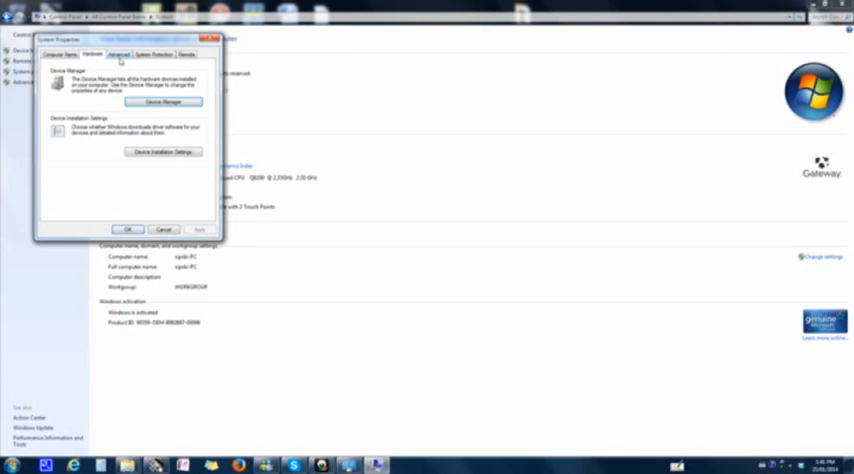
left_click(120, 54)
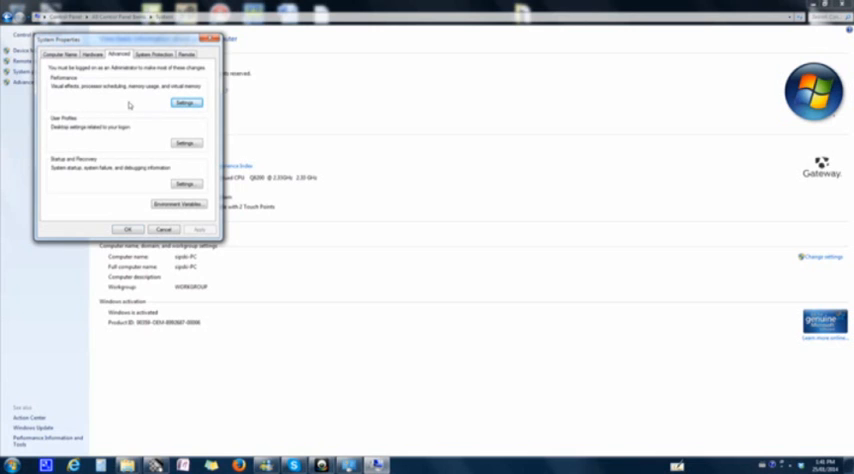
left_click(188, 102)
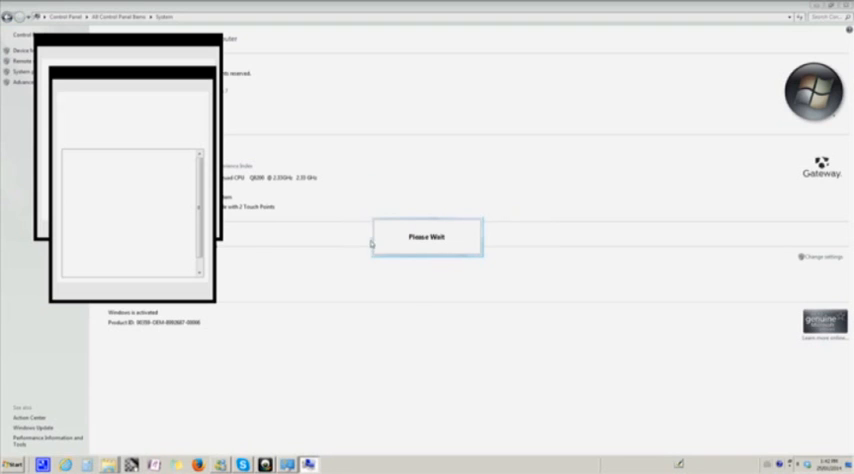
mouse_move(388, 352)
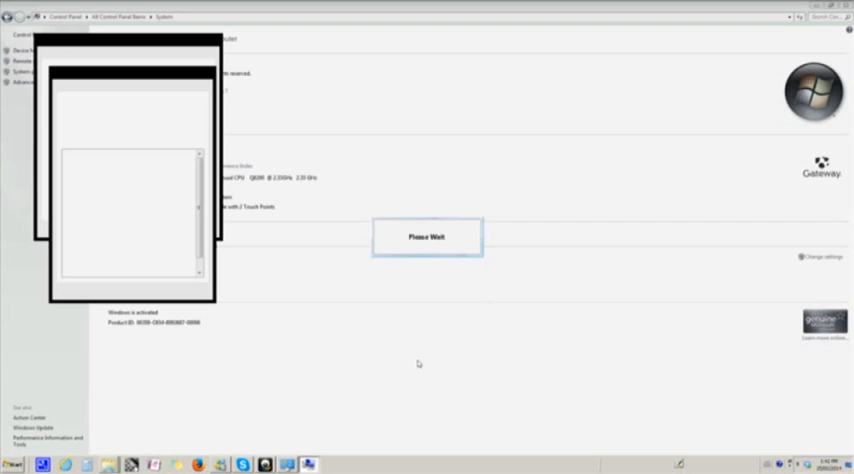
mouse_move(374, 358)
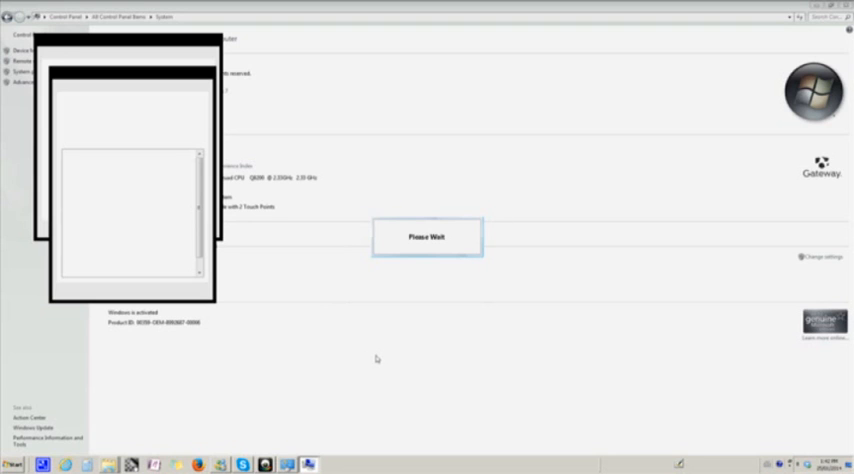
mouse_move(172, 40)
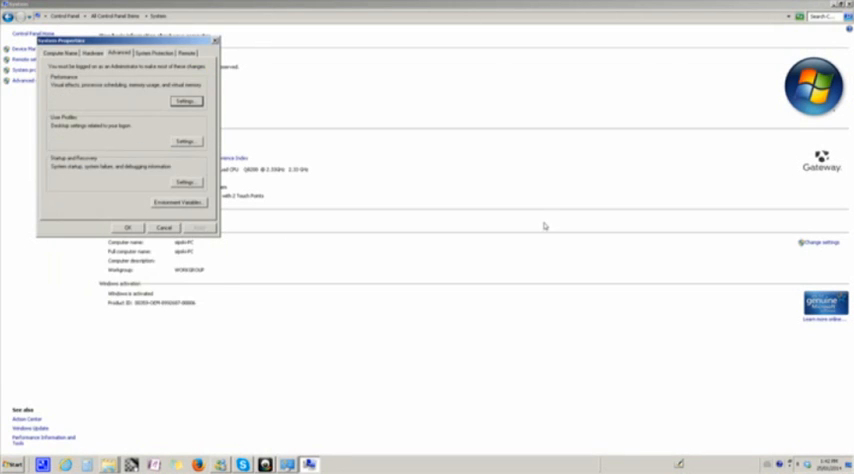
- Confirm System Properties with OK once the best-performance settings finish applying
left_click(168, 228)
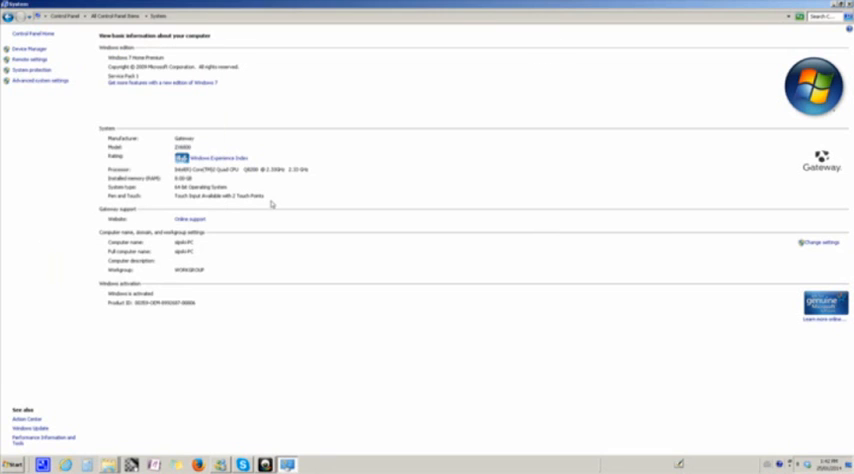
mouse_move(274, 208)
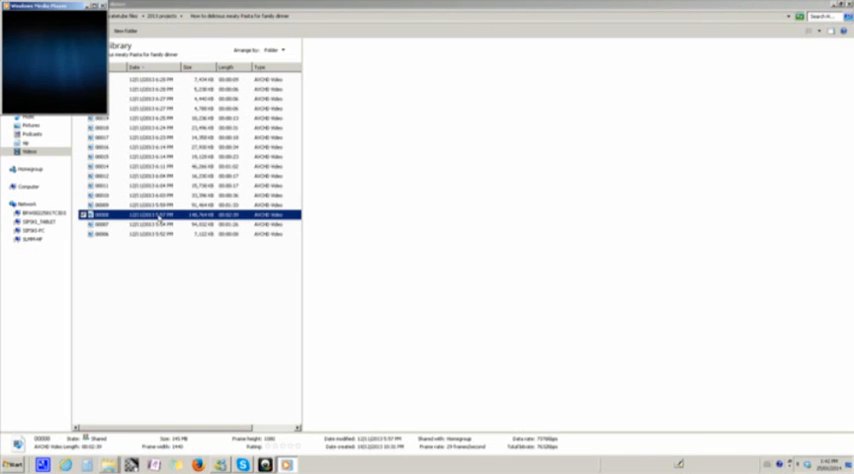
- Start a video clip from the library playing in Windows Media Player
double_click(150, 216)
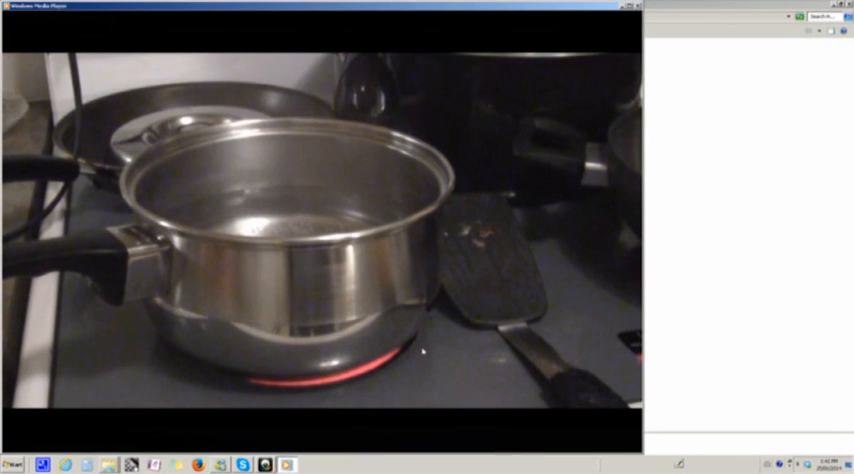